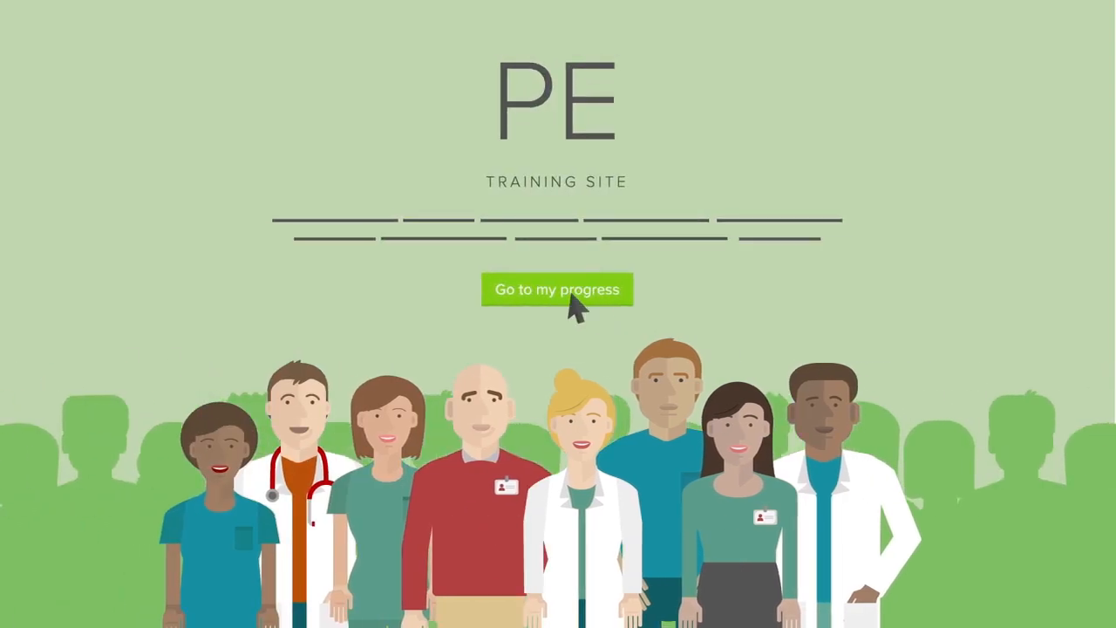
{"action": "mouse_move", "coordinate": [923, 342]}
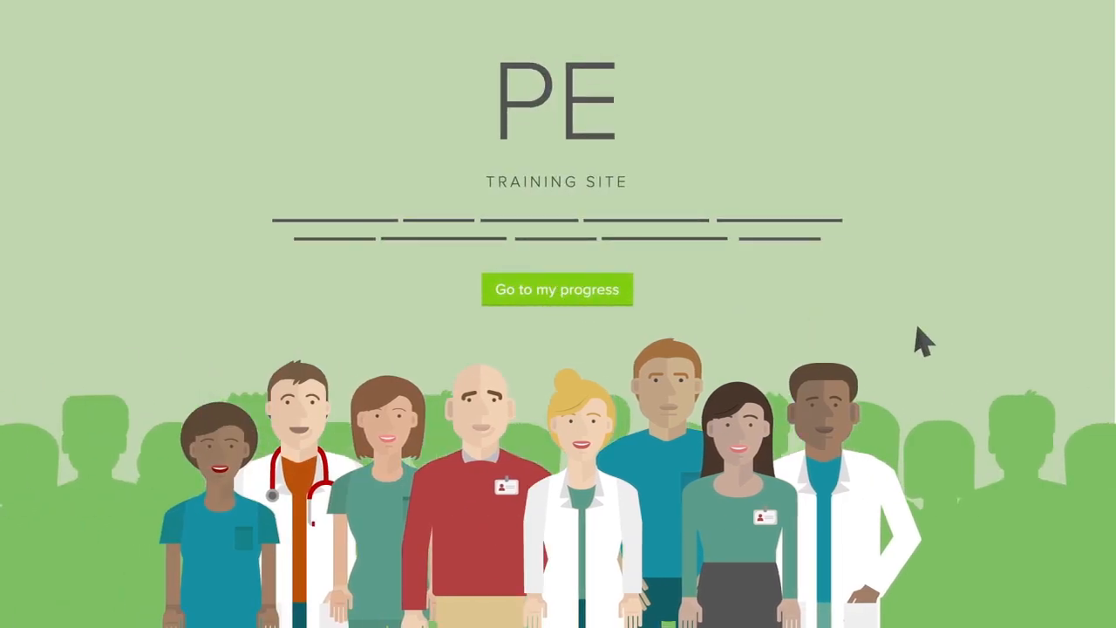
- Leave the home page for the My Progress dashboard via 'Go to my progress'
{"action": "left_click", "coordinate": [557, 289]}
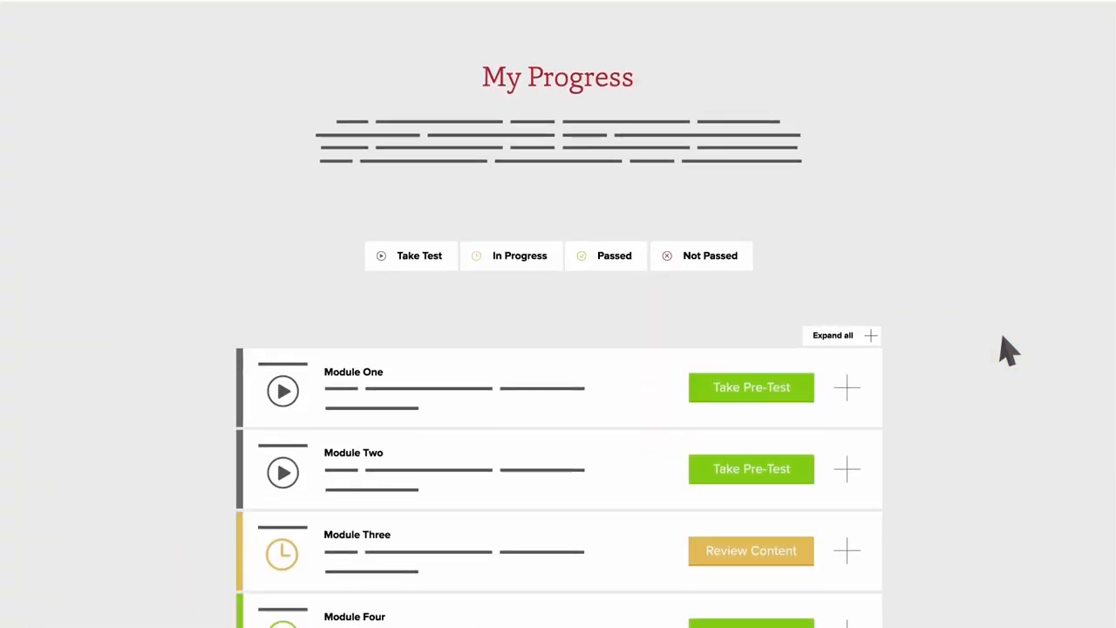
{"action": "mouse_move", "coordinate": [637, 466]}
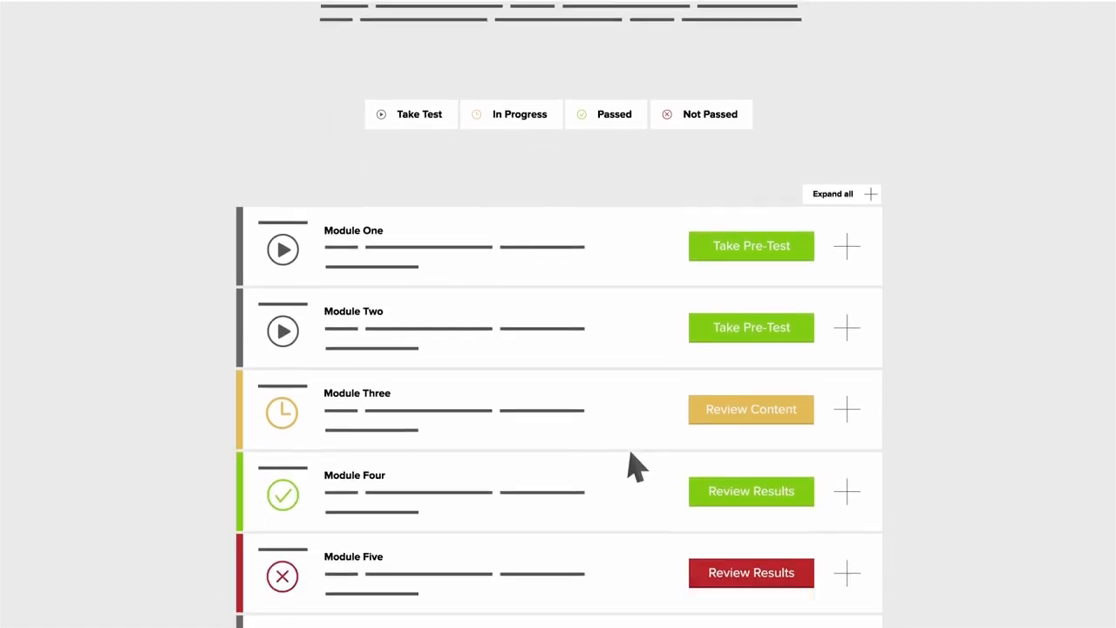
{"action": "scroll", "scroll_direction": "down", "scroll_amount": 3}
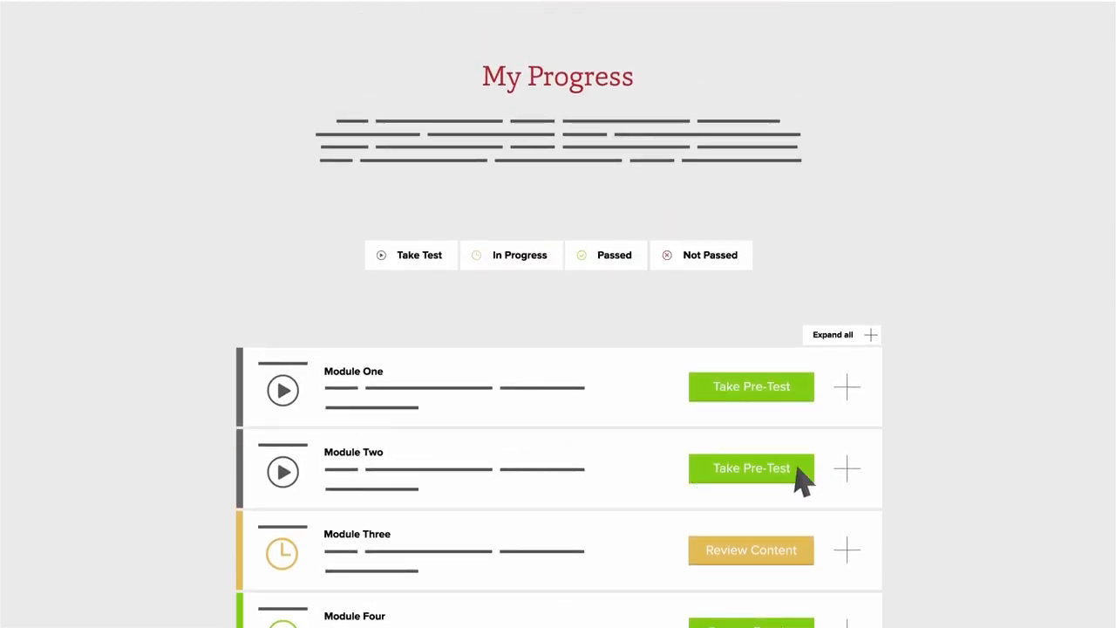
{"action": "mouse_move", "coordinate": [1007, 349]}
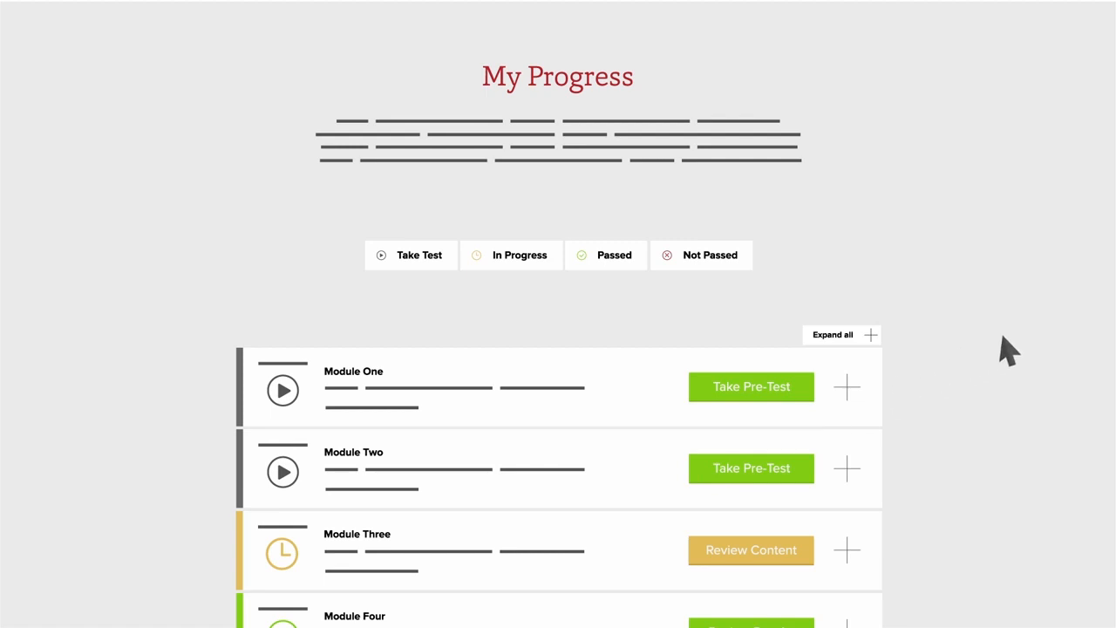
{"action": "scroll", "scroll_direction": "up", "scroll_amount": 3}
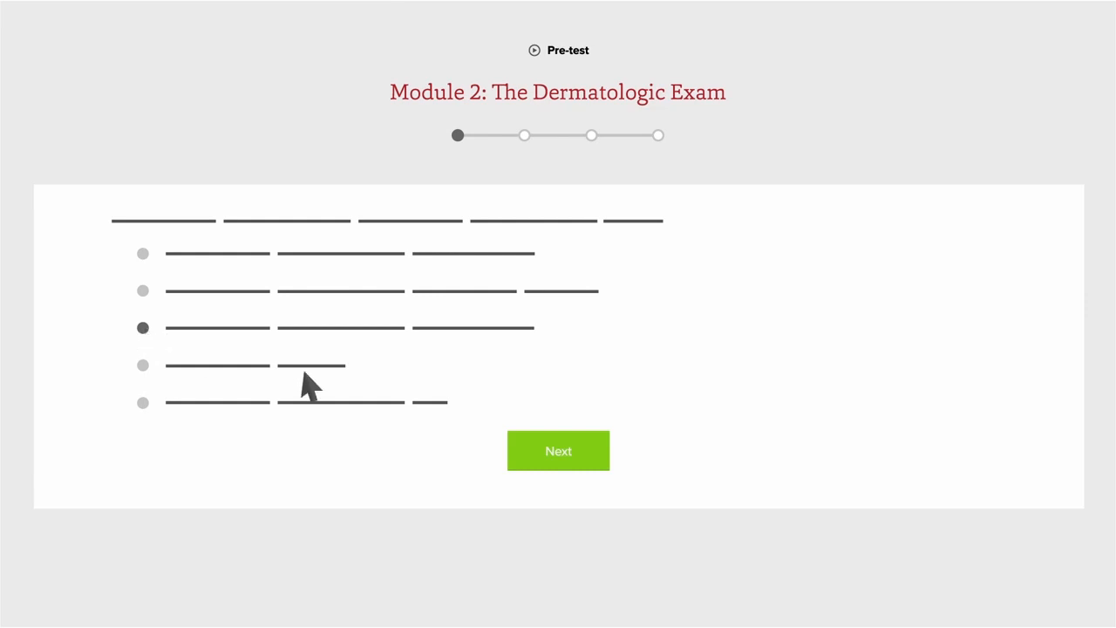
- Answer the Module 2 Dermatologic Exam pre-test questions through to the last one
{"action": "left_click", "coordinate": [558, 451]}
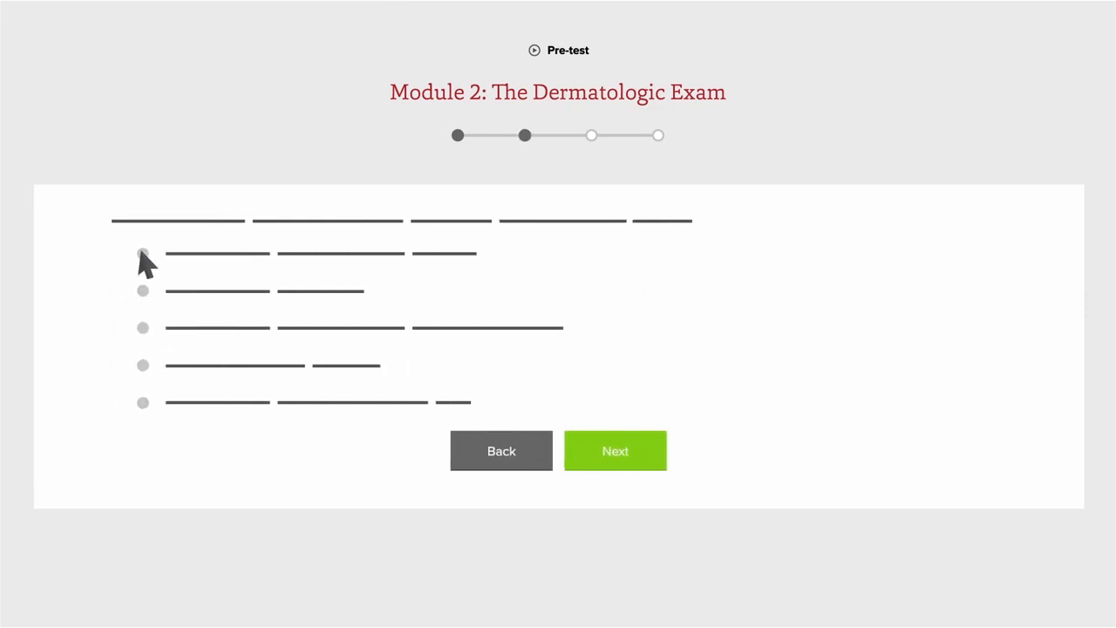
{"action": "left_click", "coordinate": [615, 451]}
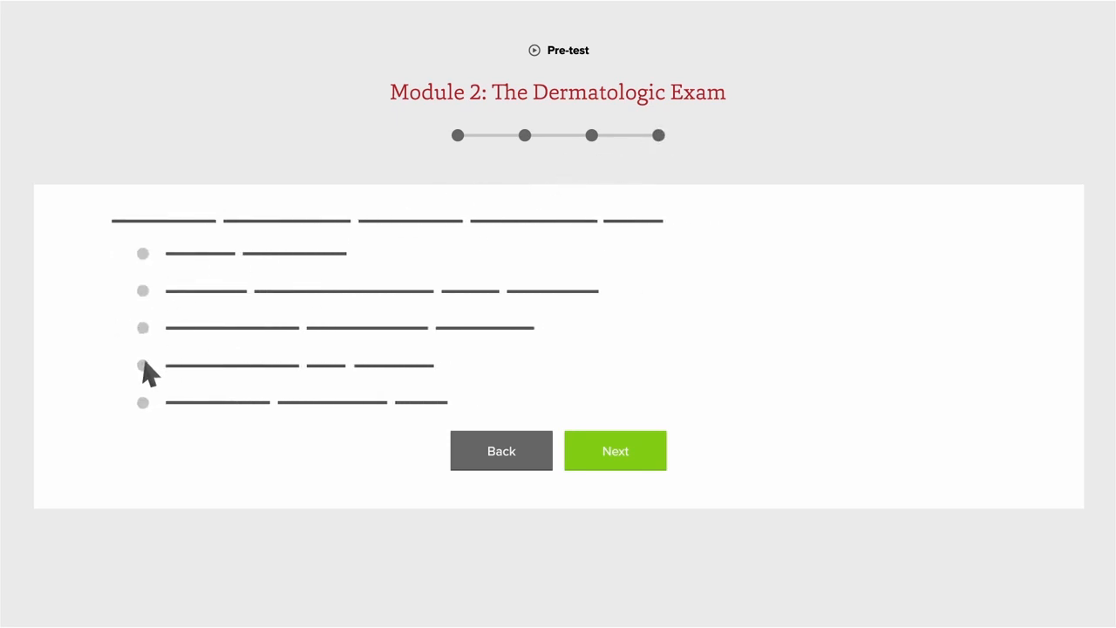
{"action": "left_click", "coordinate": [143, 365]}
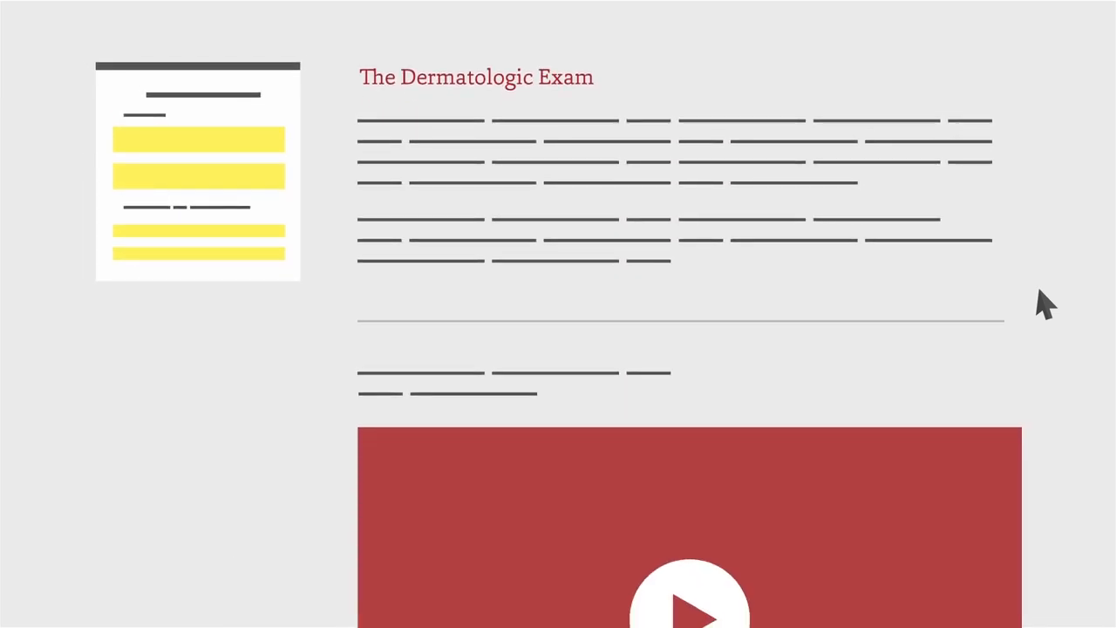
{"action": "scroll", "scroll_direction": "down", "scroll_amount": 3}
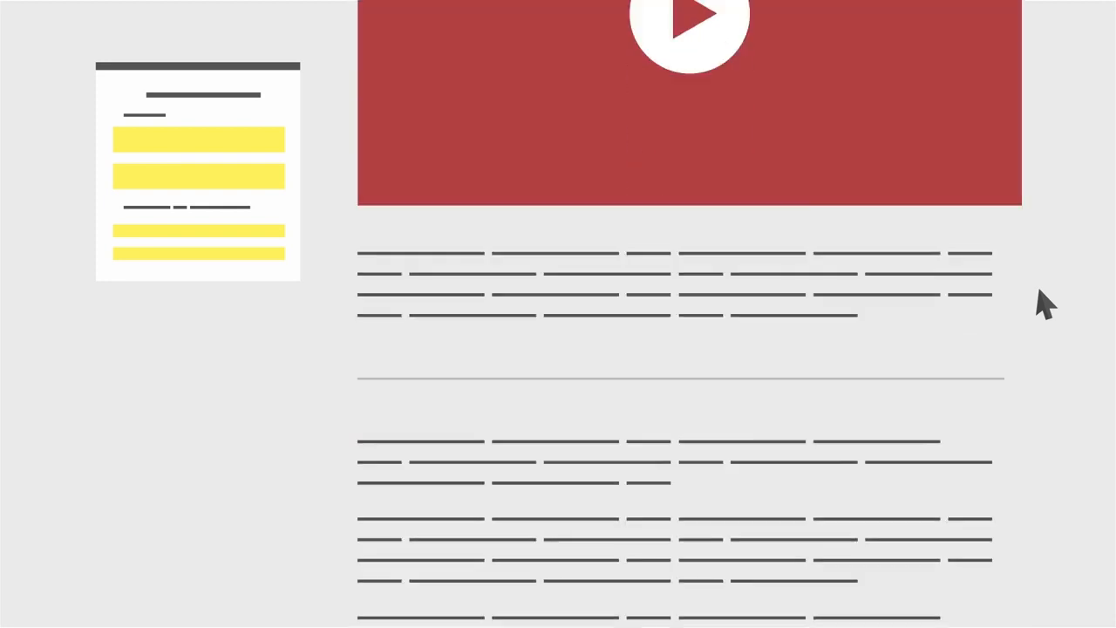
{"action": "scroll", "scroll_direction": "down", "scroll_amount": 3}
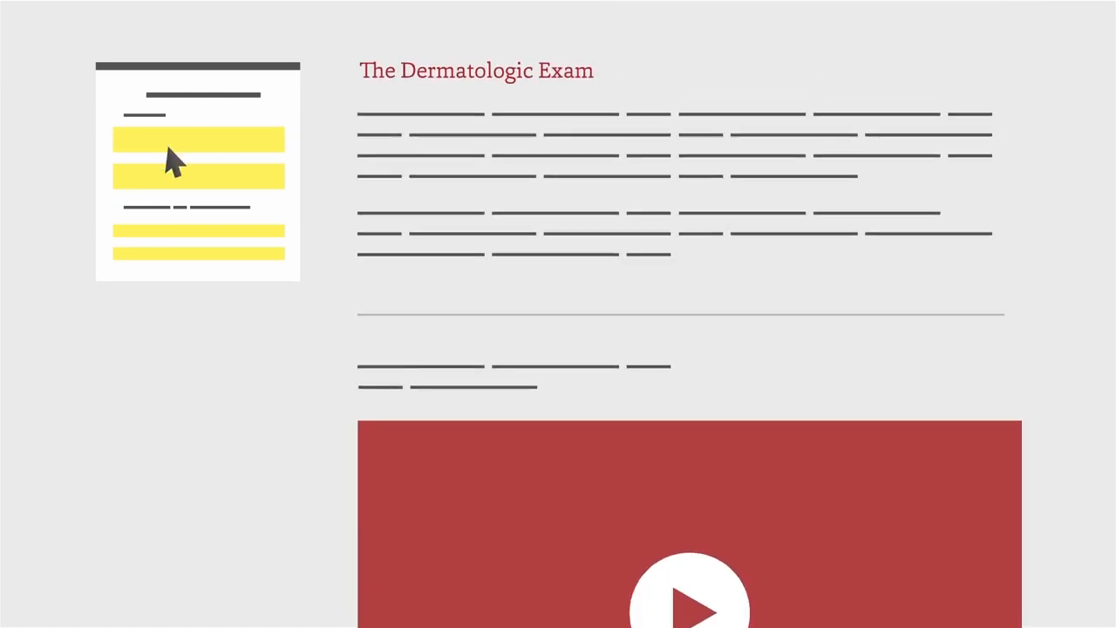
{"action": "mouse_move", "coordinate": [45, 240]}
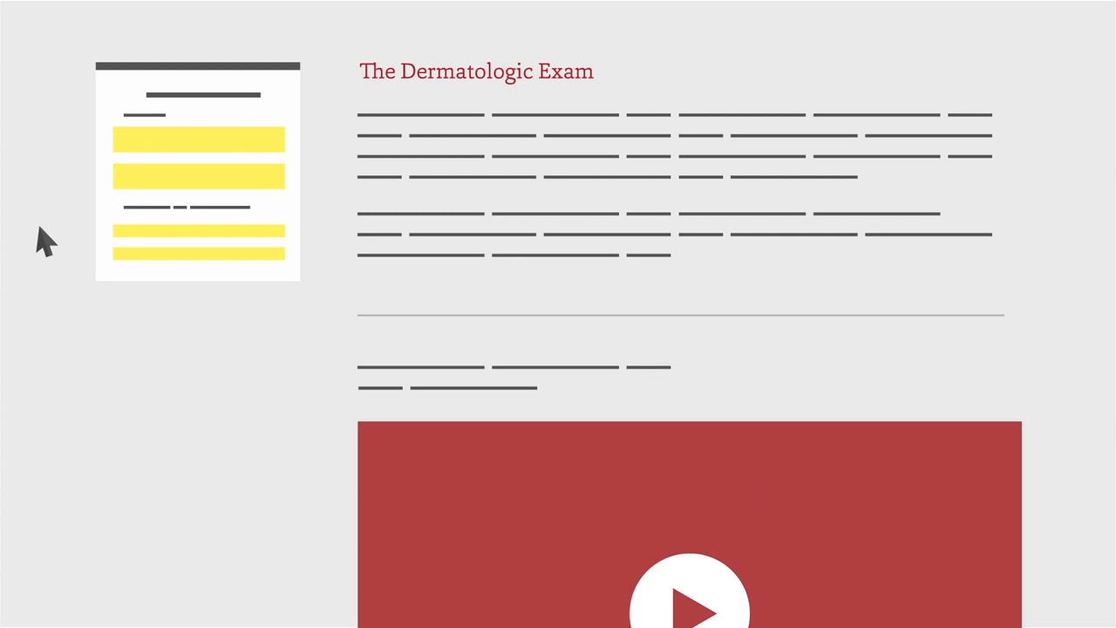
{"action": "scroll", "scroll_direction": "down", "scroll_amount": 3}
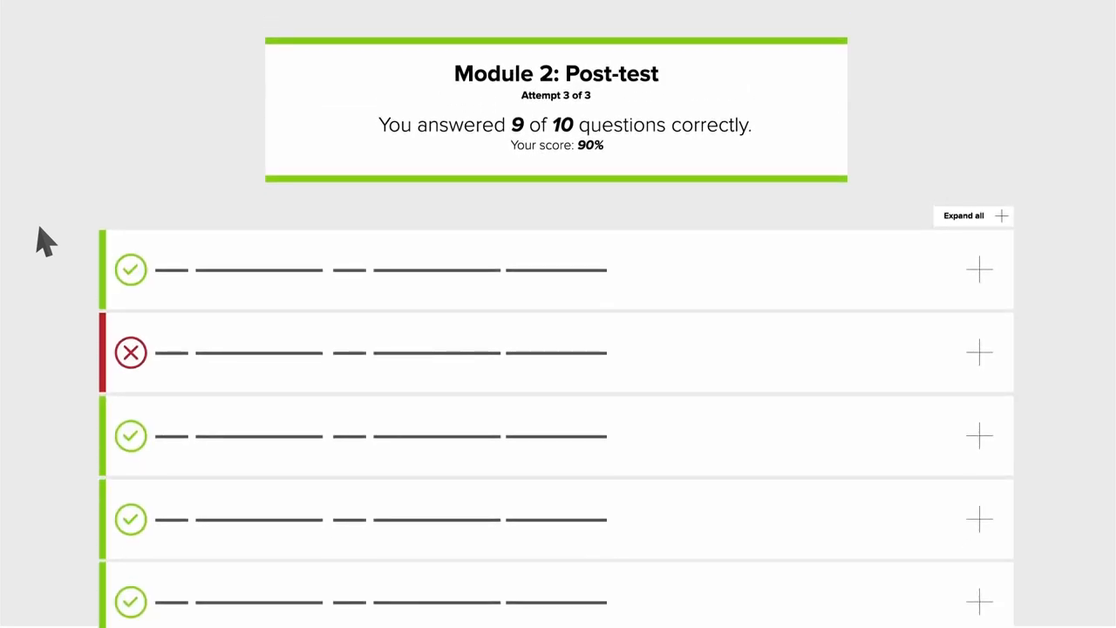
- Expand the red-X post-test question to reveal the correct answer, Insulin resistance
{"action": "left_click", "coordinate": [979, 354]}
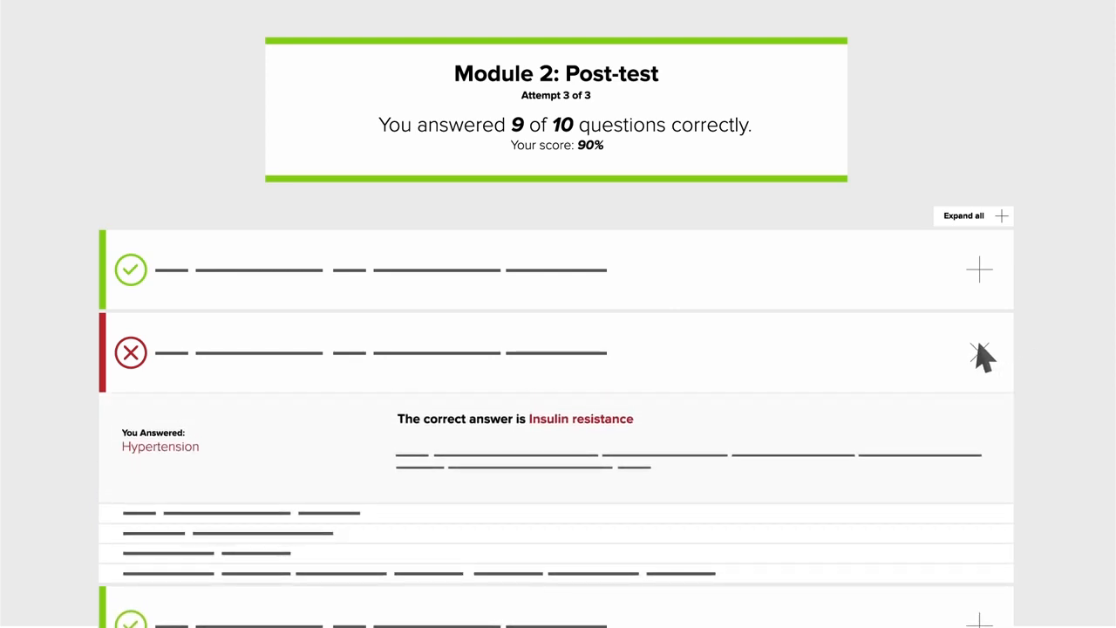
{"action": "left_click", "coordinate": [979, 353]}
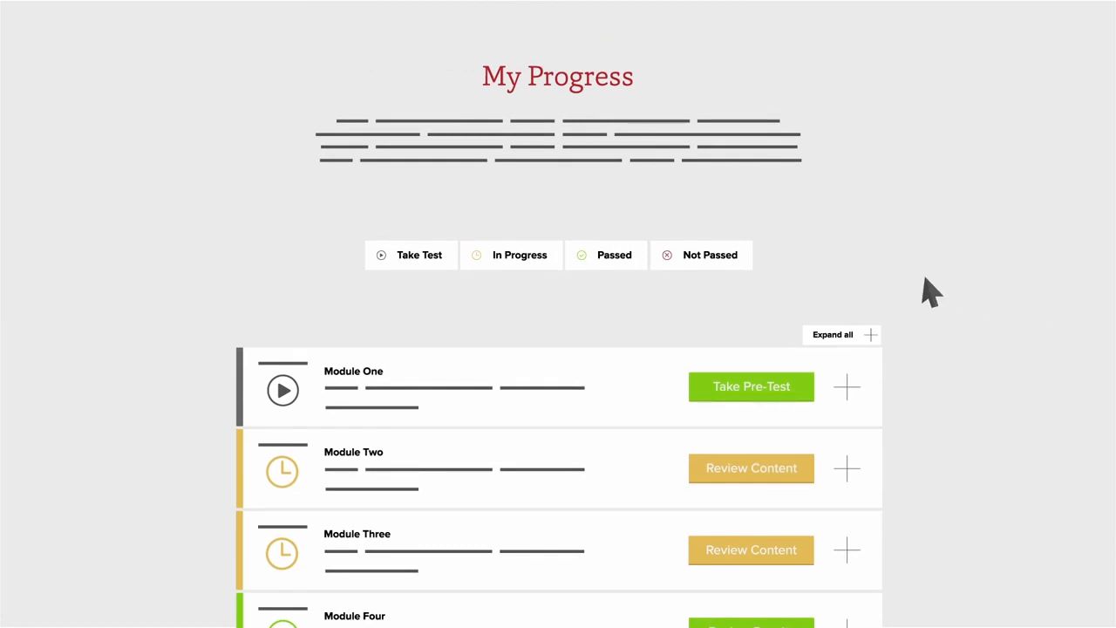
- Expand Module Two to show pre-test 3/10 and failed post-test attempt 4/10
{"action": "left_click", "coordinate": [845, 468]}
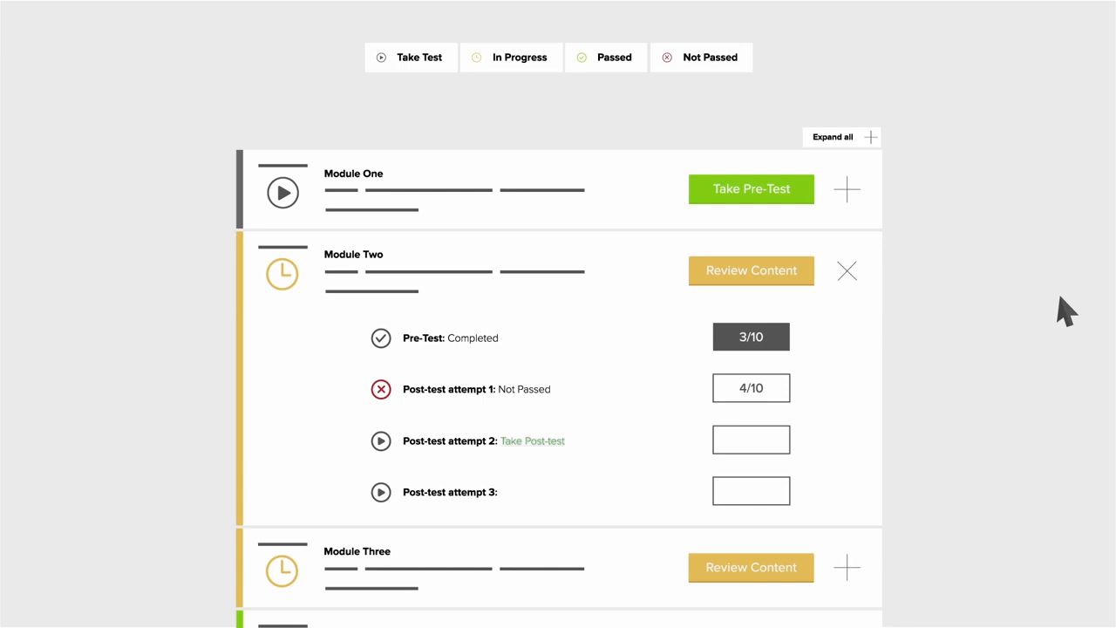
{"action": "mouse_move", "coordinate": [845, 150]}
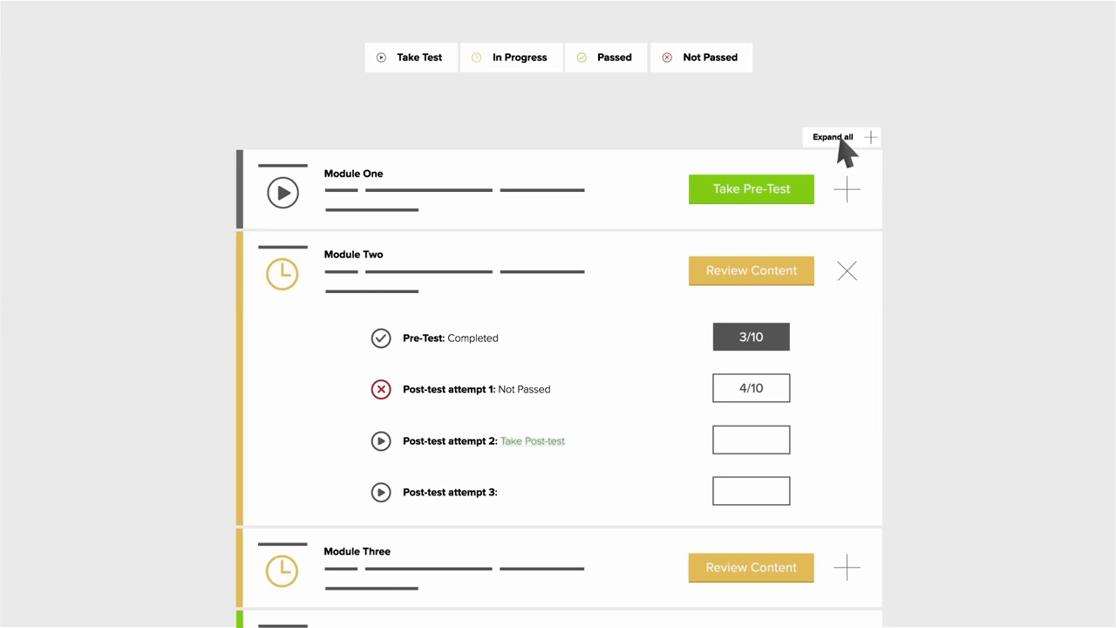
{"action": "mouse_move", "coordinate": [1058, 303]}
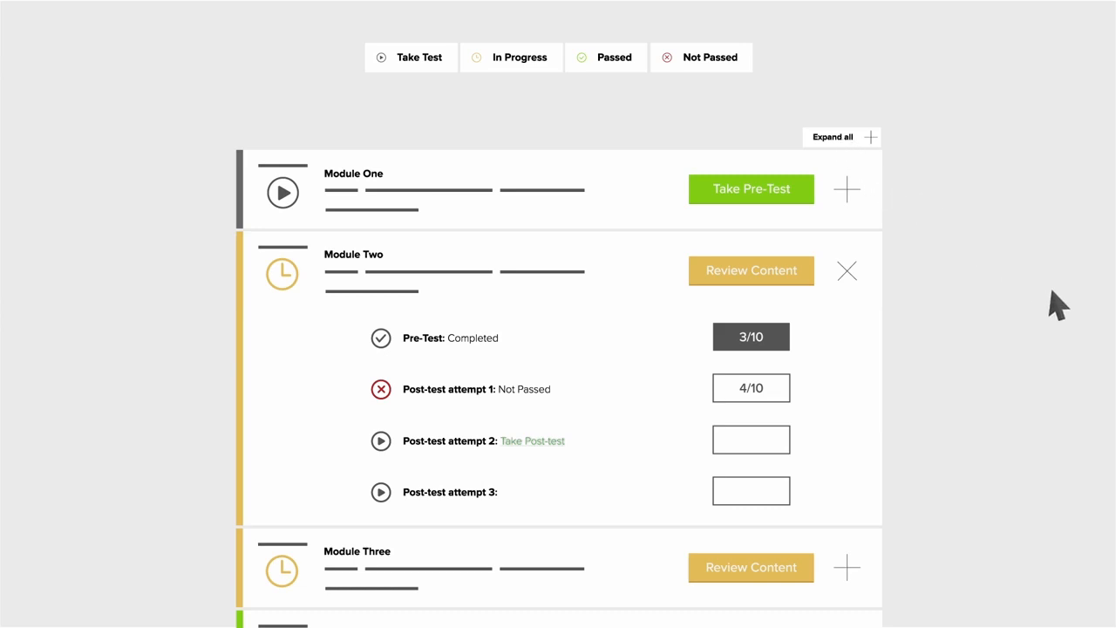